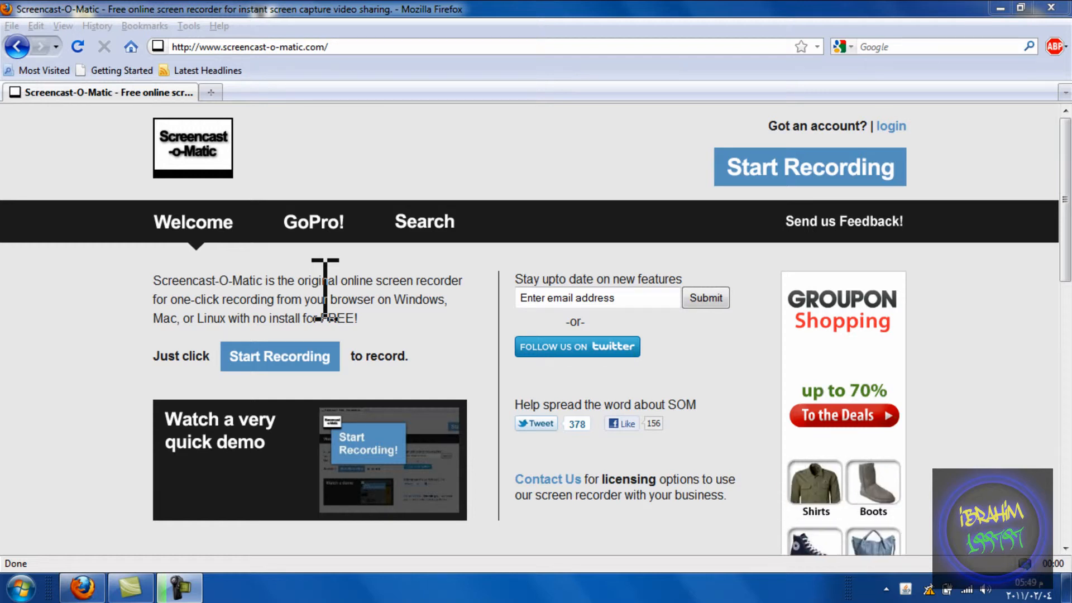
mouse_move(316, 294)
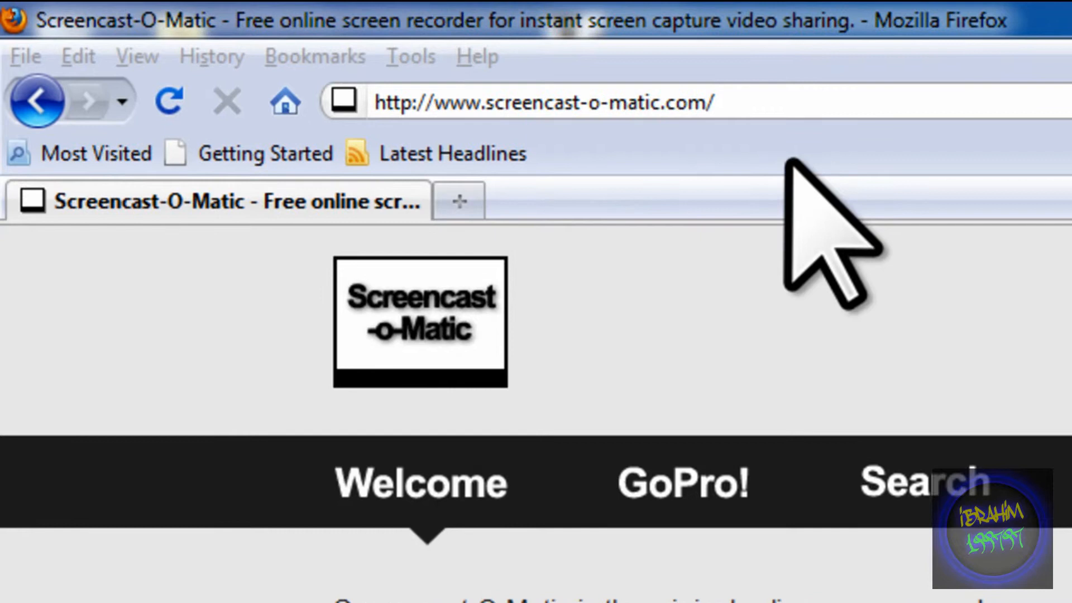
Step: Launch the recorder so the Ready page and dashed capture frame appear
scroll(down, 3)
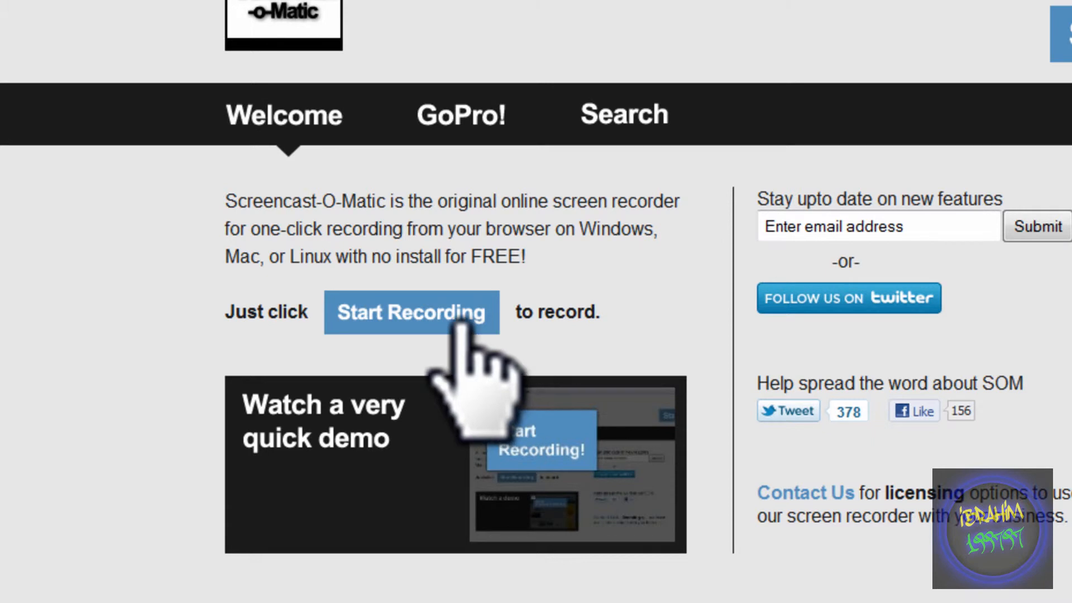
click(410, 313)
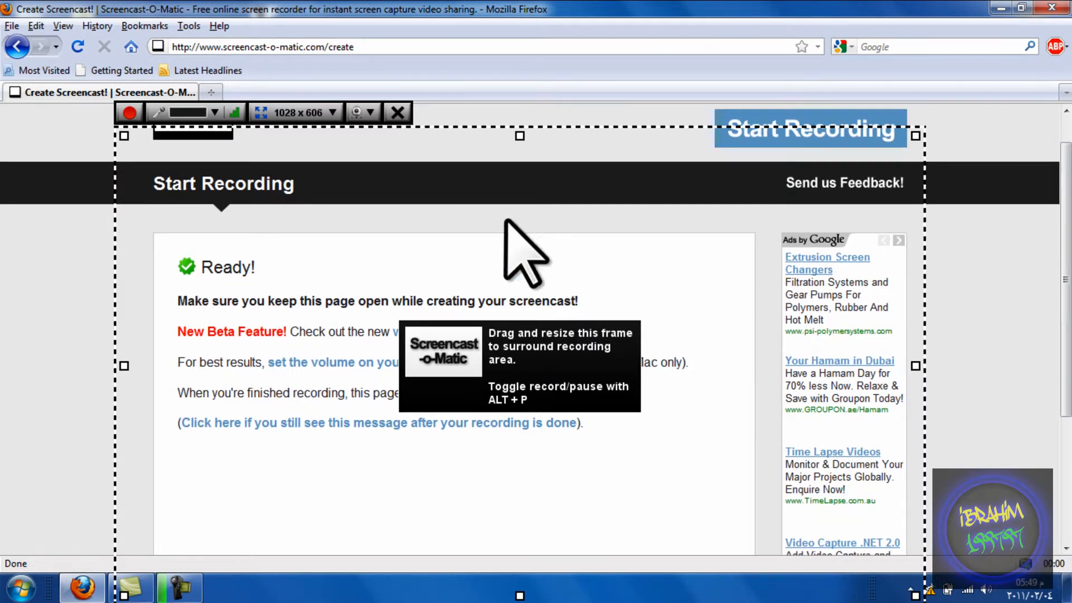
mouse_move(219, 246)
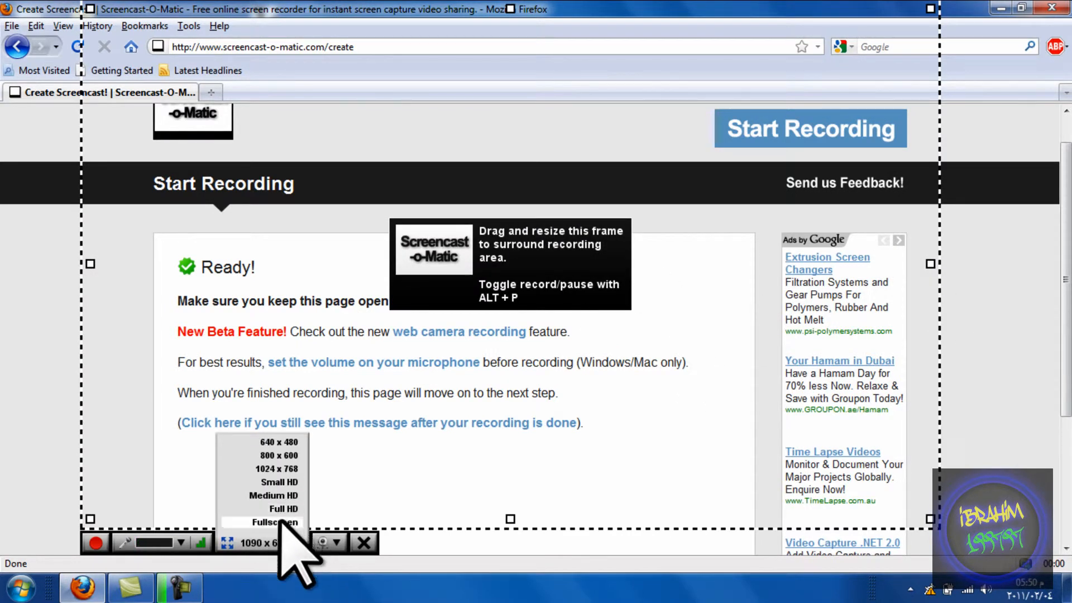
Step: Try the Fullscreen capture size, then settle on the Small HD preset
click(266, 522)
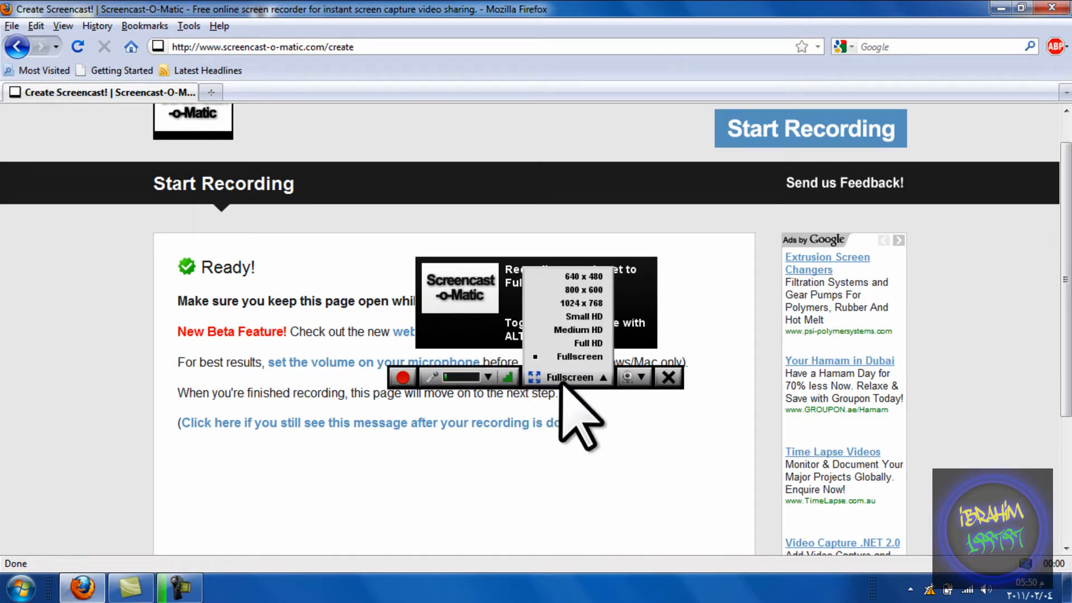
click(584, 316)
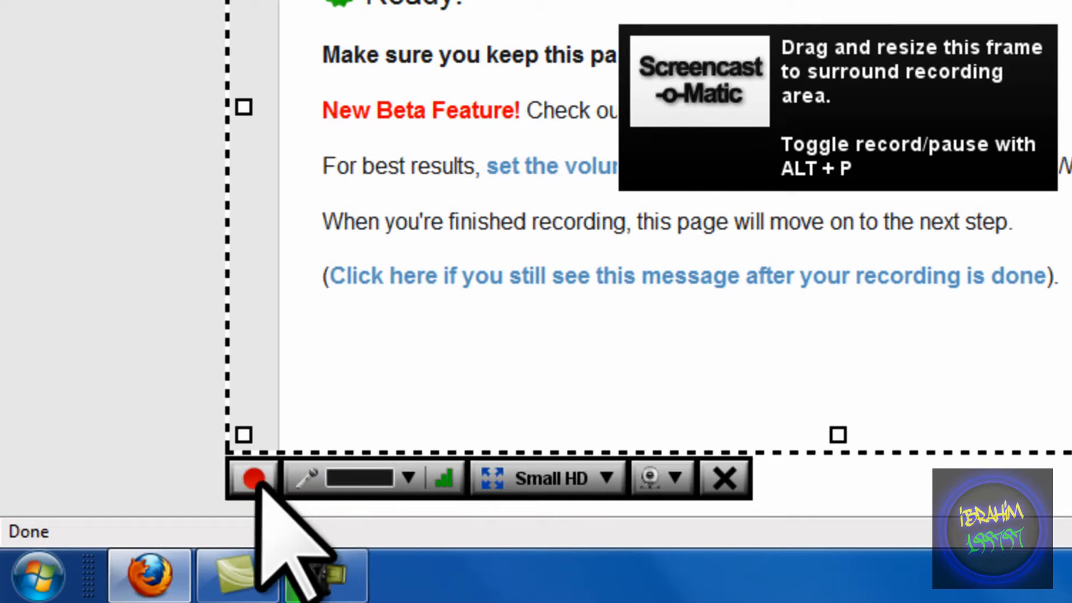
Step: Start recording the screen inside the Small HD capture area
click(252, 477)
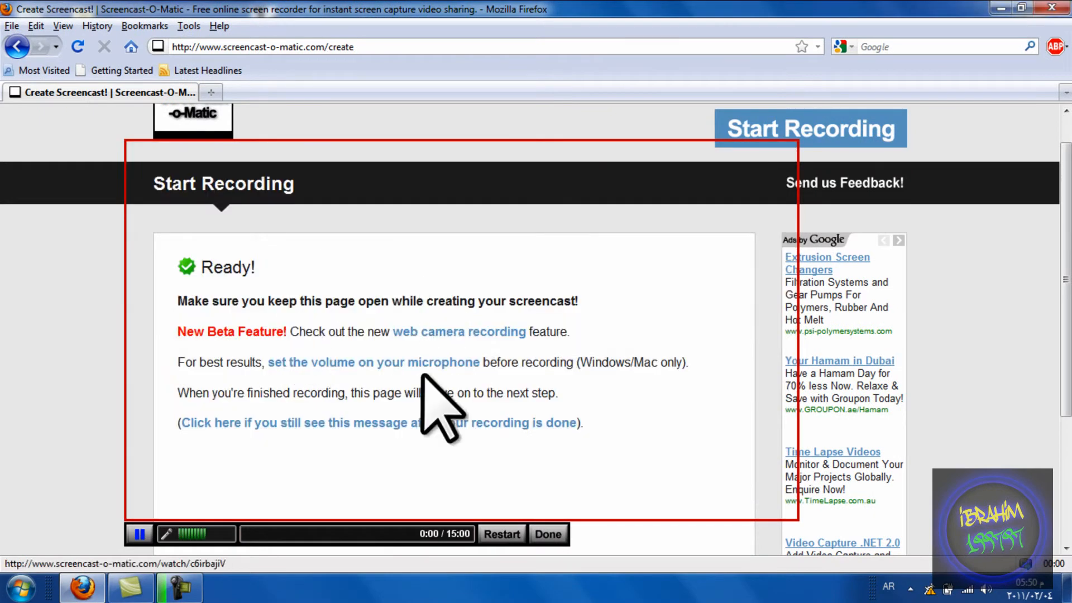
mouse_move(362, 376)
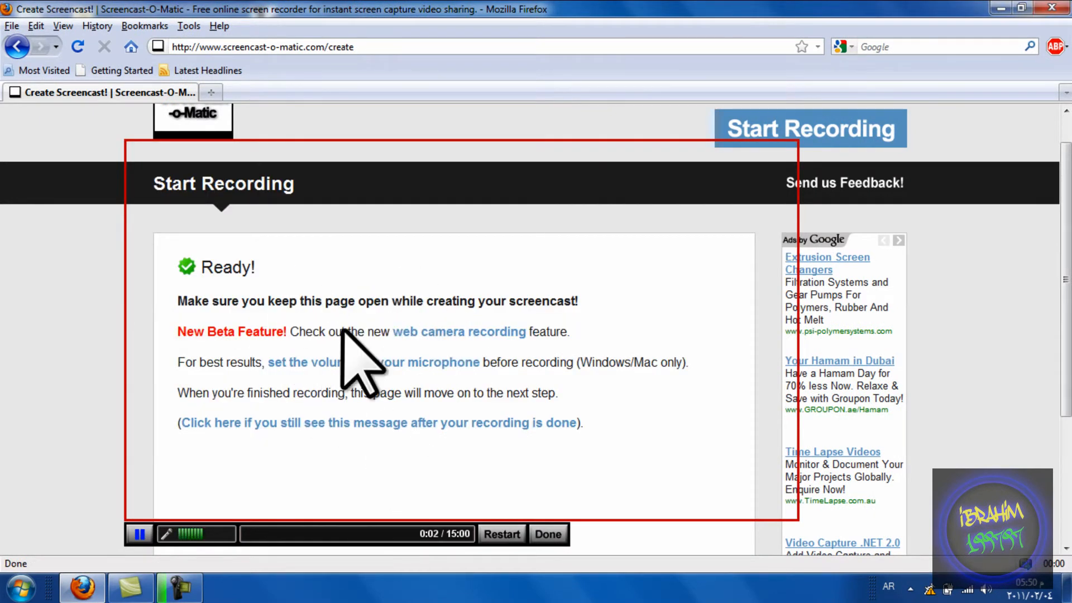
mouse_move(599, 541)
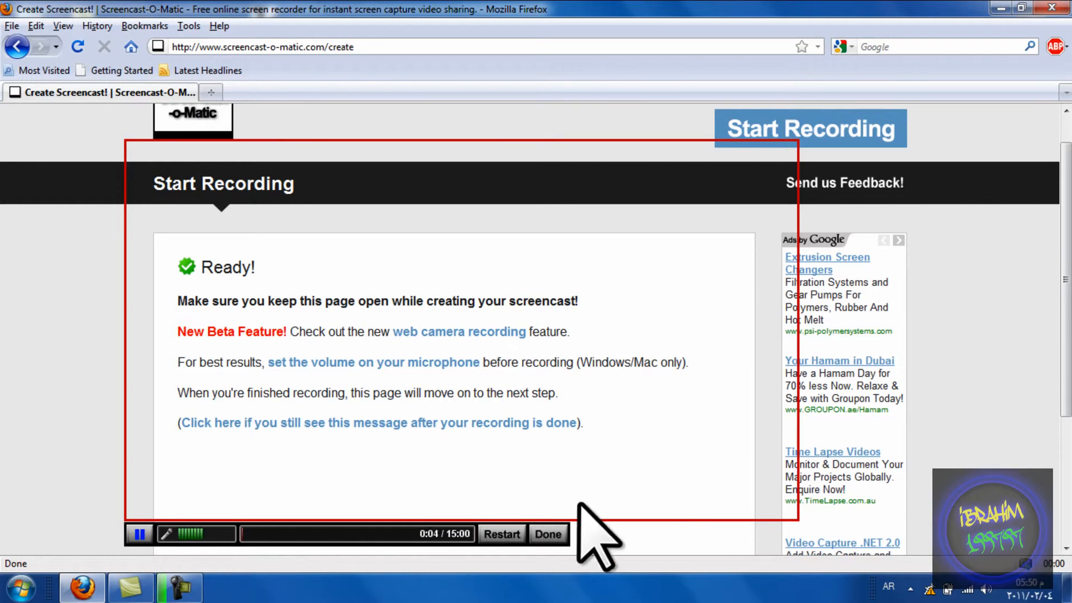
mouse_move(567, 493)
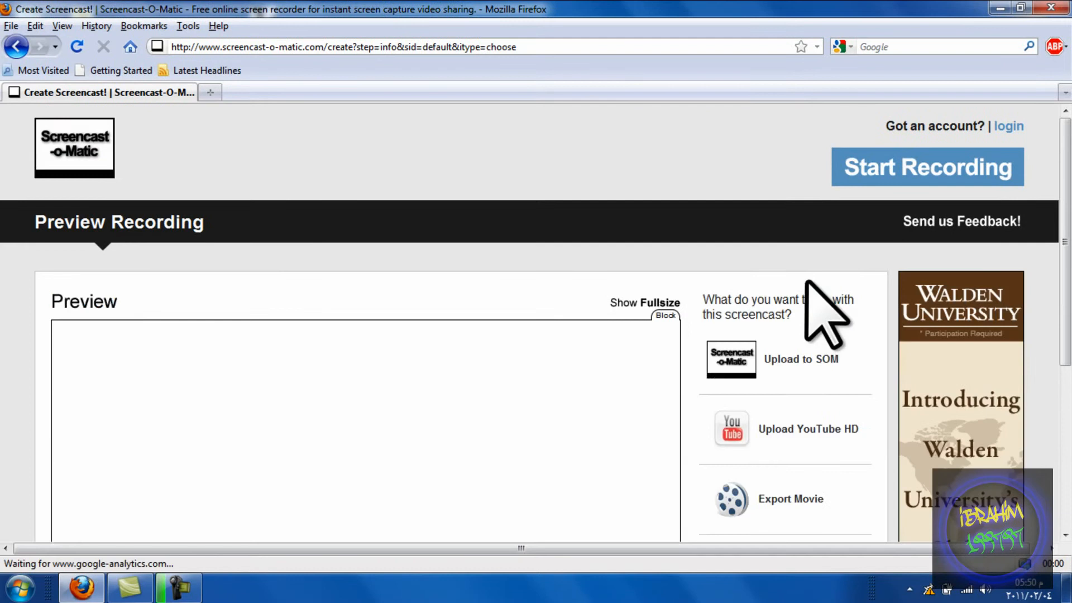
Step: Play back the finished 9-second recording in the Preview player
scroll(down, 3)
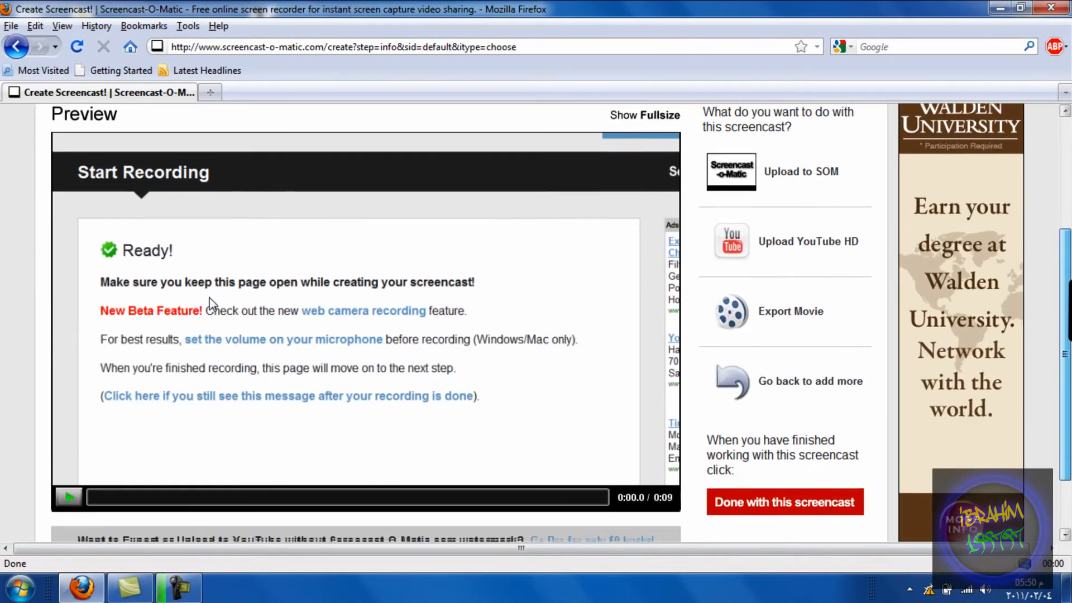
click(68, 496)
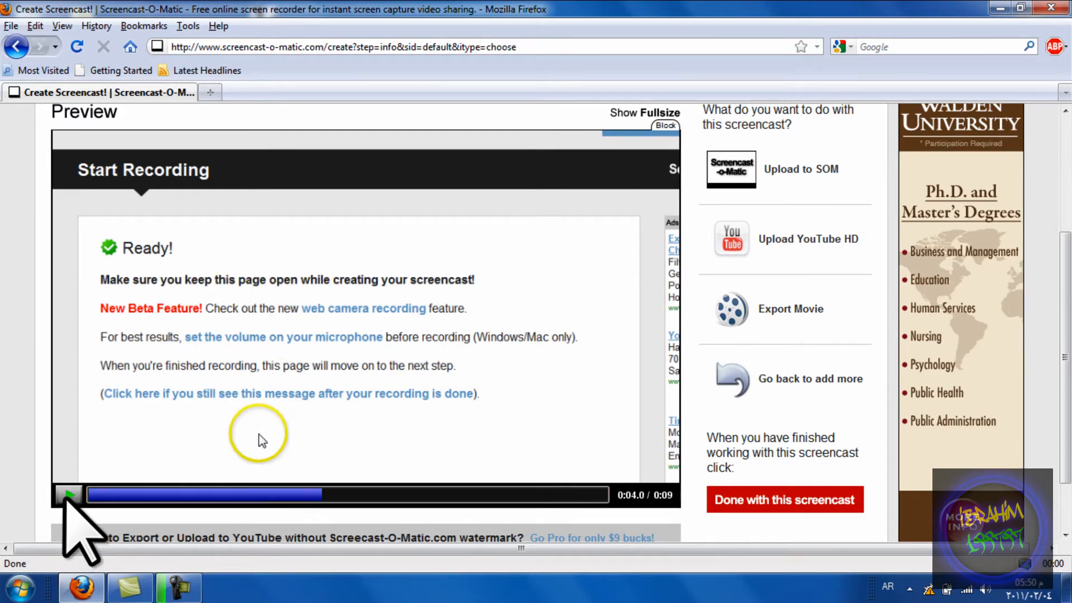
mouse_move(561, 267)
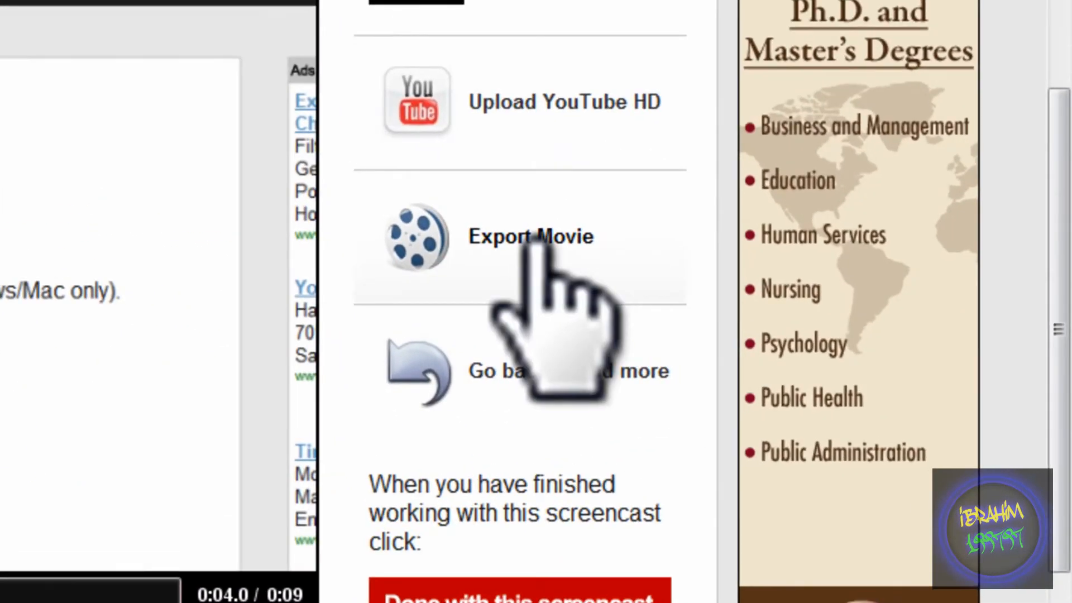
Step: Export the recording as a Quicktime (MP4) movie saved to the Desktop
click(529, 236)
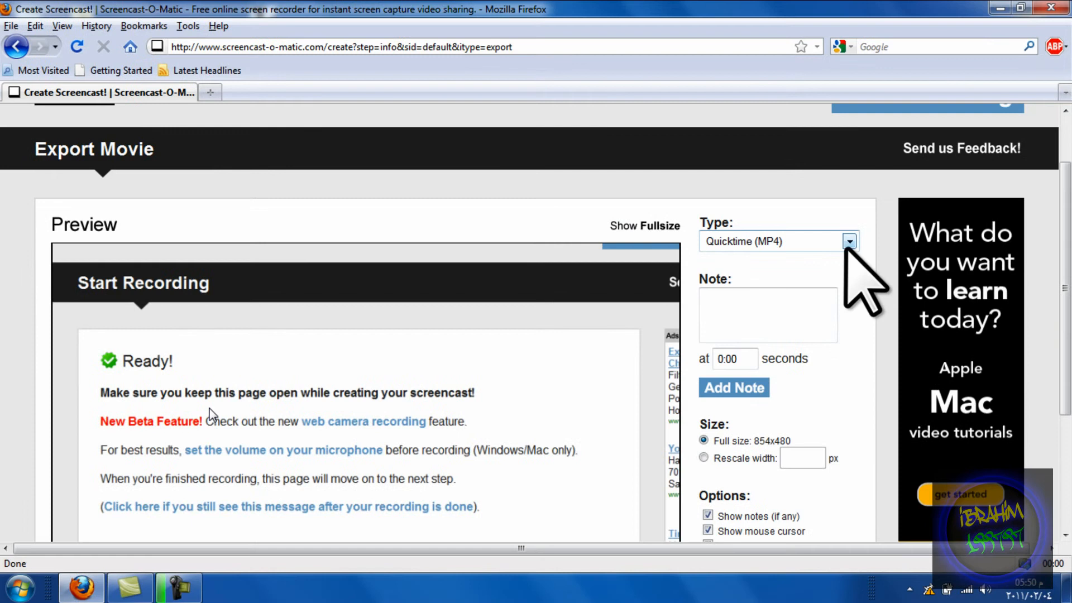
click(849, 241)
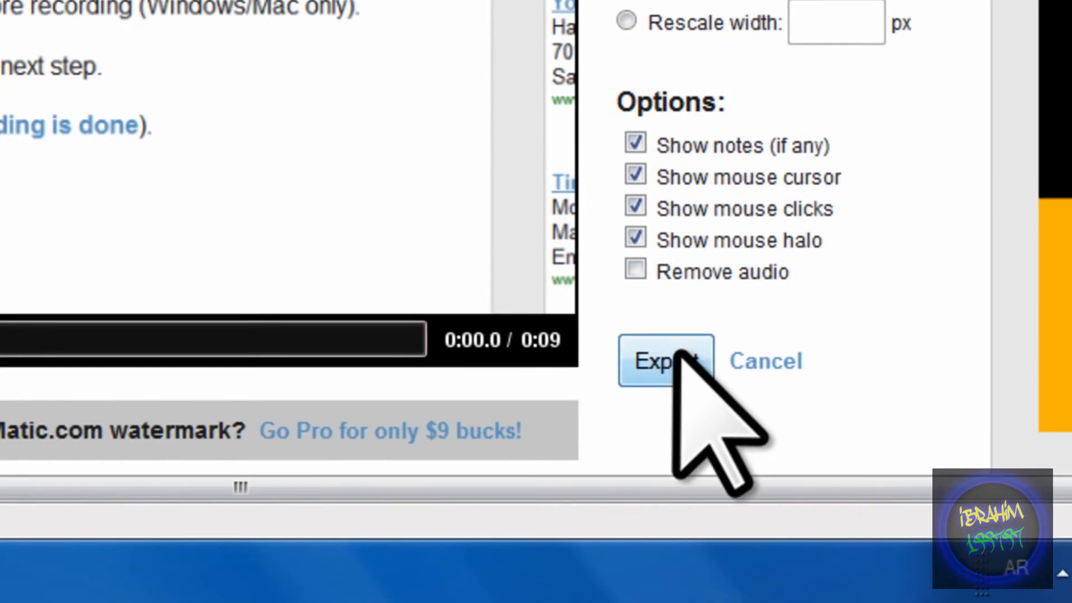
click(662, 361)
text(sa)
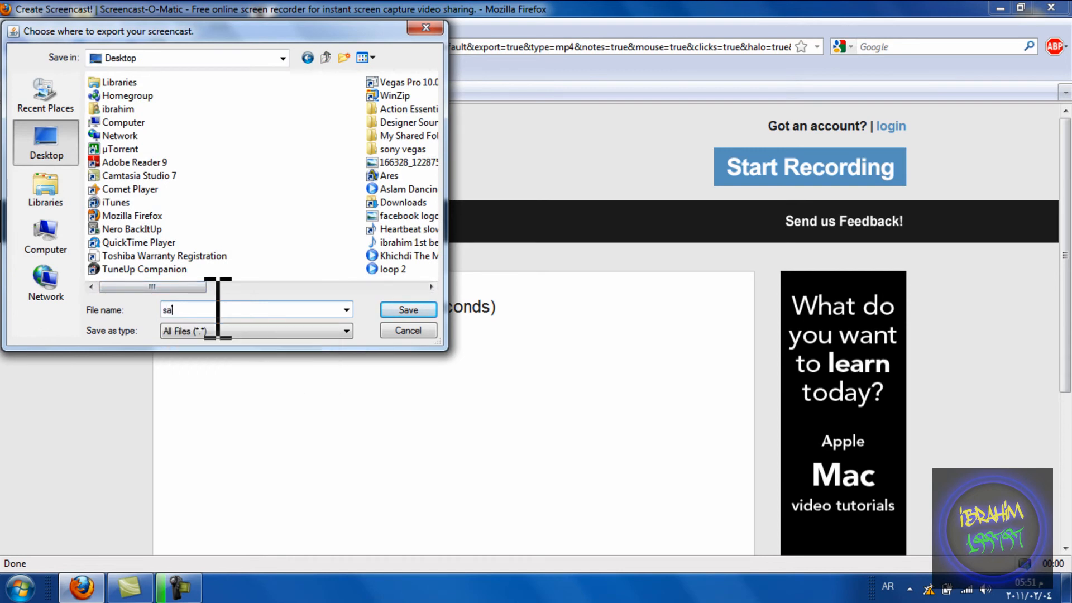
click(408, 310)
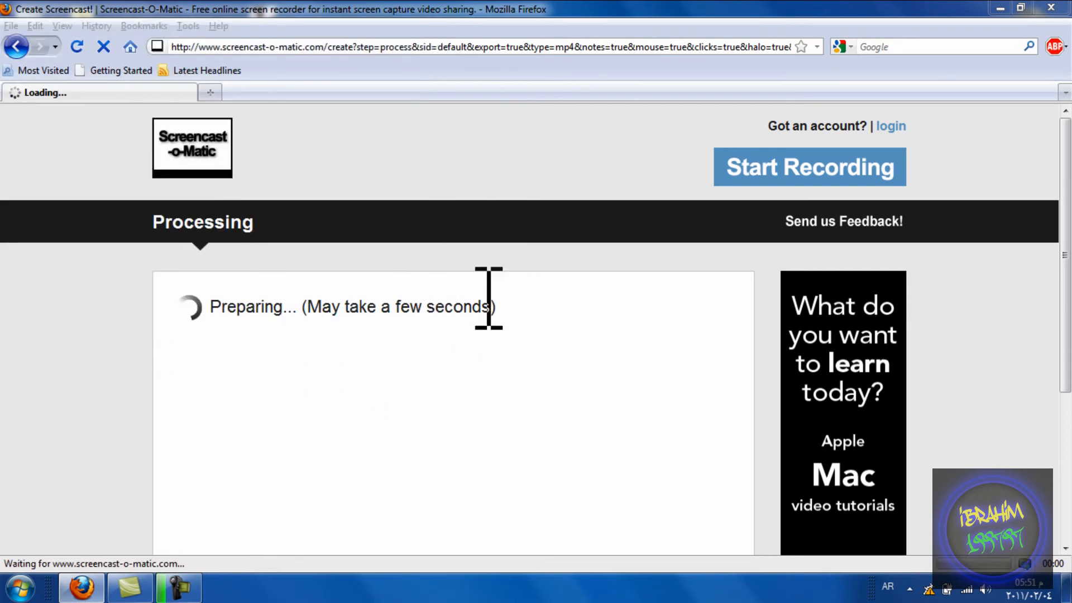